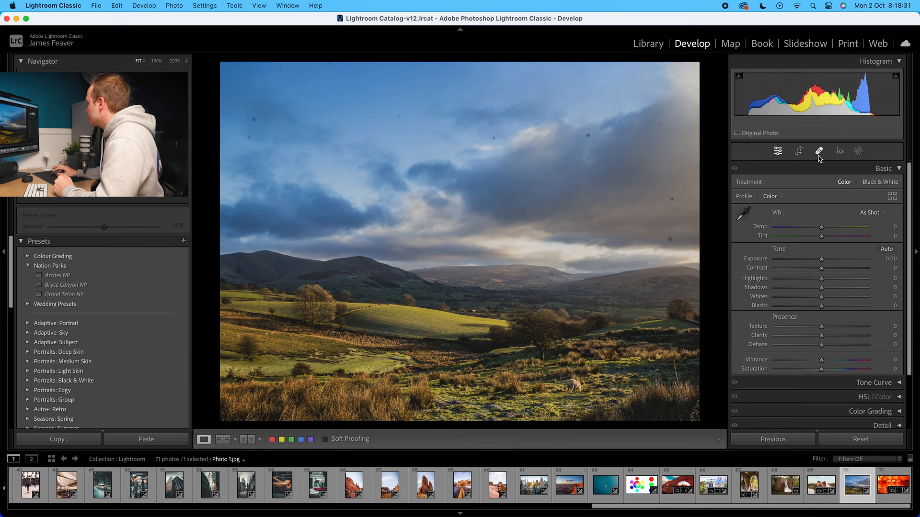
Activate Spot Removal and enable Visualize Spots to reveal sky dust as white dots
left_click(818, 152)
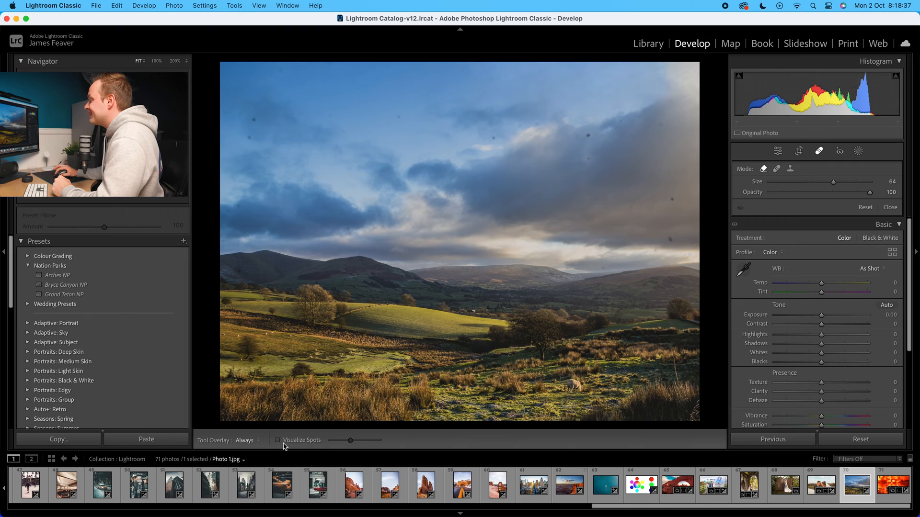
left_click(277, 439)
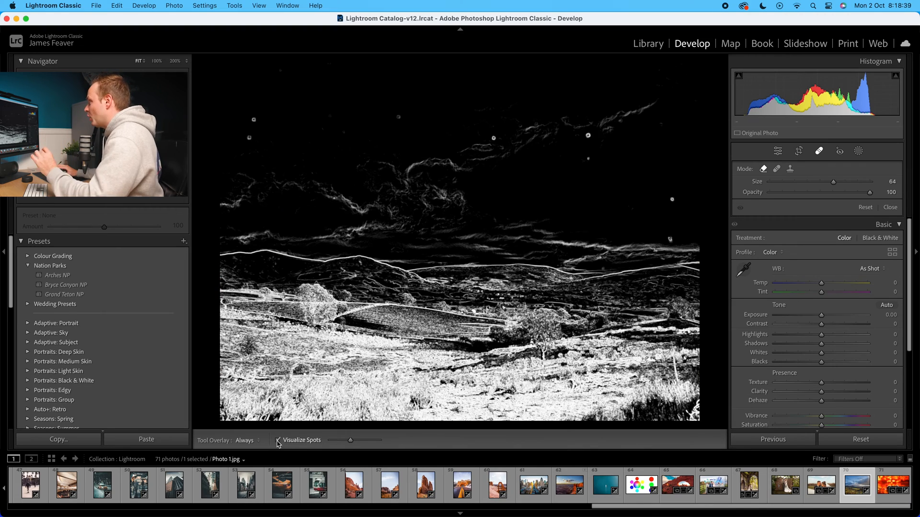
Adjust the Visualize Spots threshold slider until the sky dust specks show as distinct dots
left_click_drag(350, 441, 365, 441)
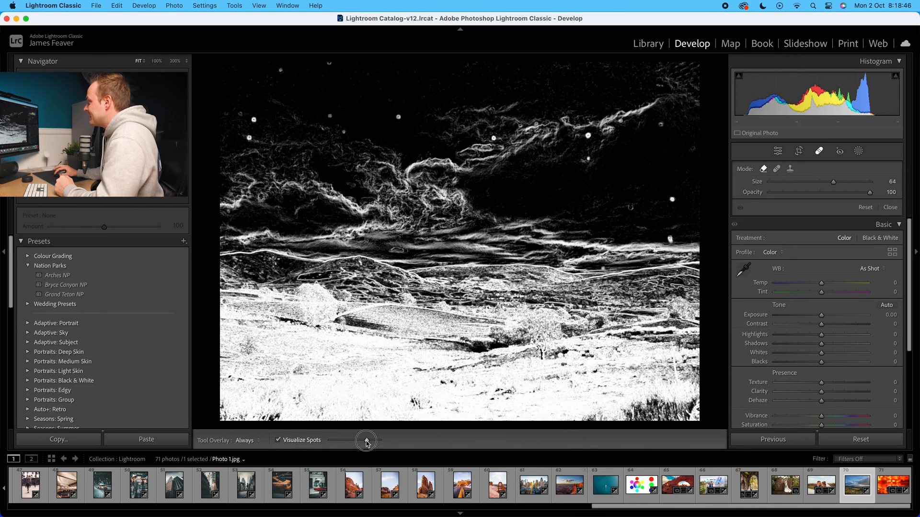
left_click_drag(367, 441, 337, 440)
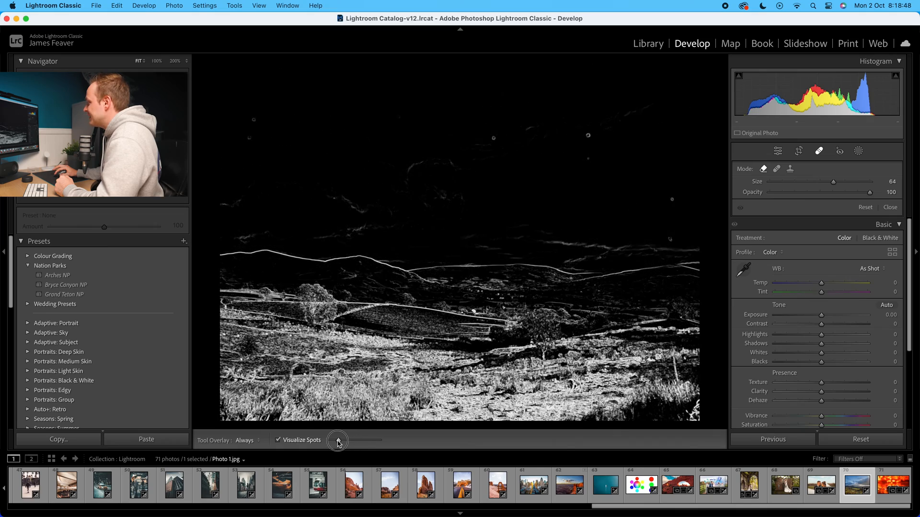
left_click_drag(337, 441, 352, 441)
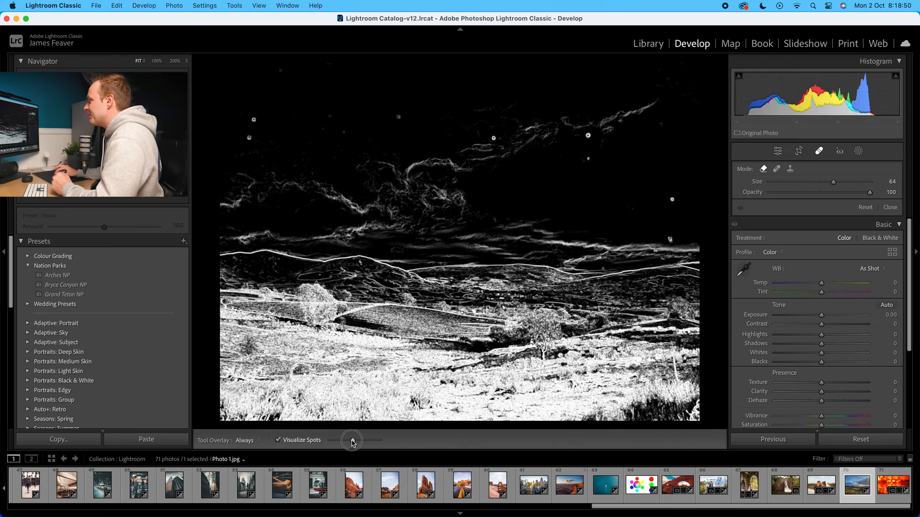
left_click_drag(350, 441, 360, 441)
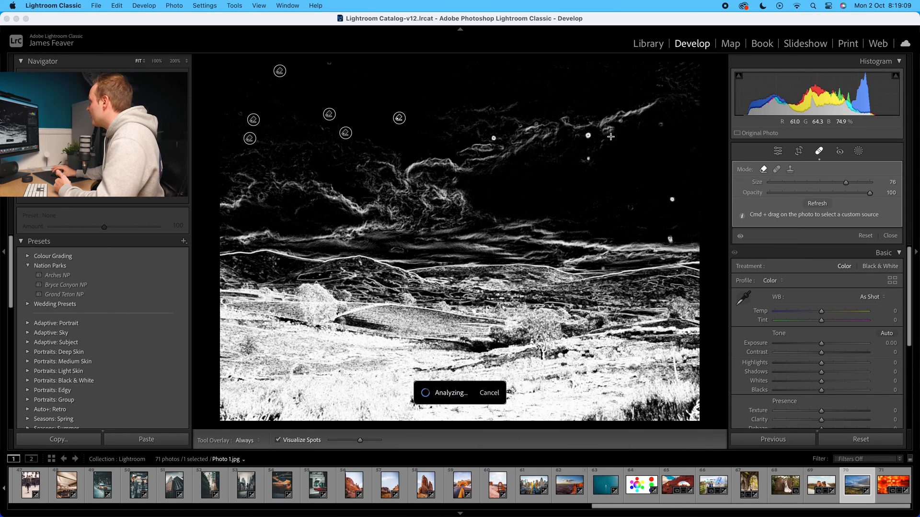
Heal the upper-right sky dust spot, then disable Visualize Spots to view the colour photo
left_click(587, 159)
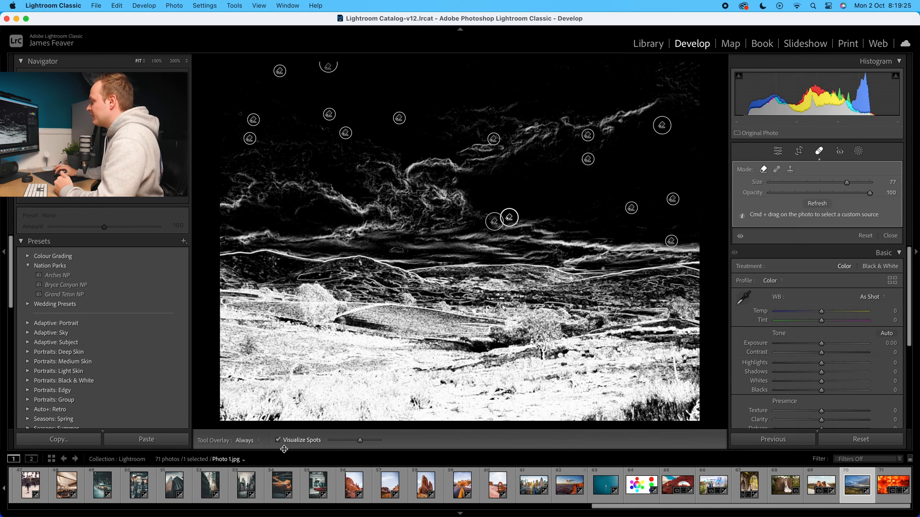
left_click(278, 440)
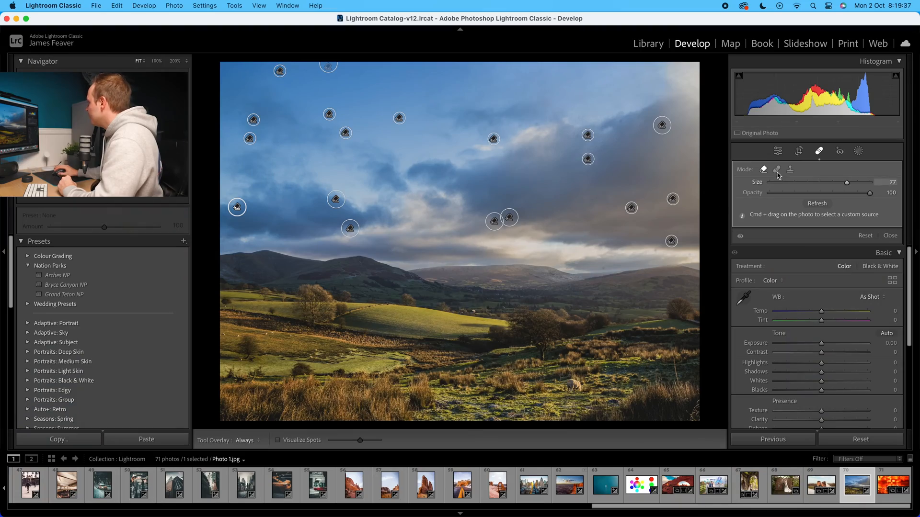
Close Spot Removal via the Edit icon, returning to the Basic panel with a clean sky
left_click(890, 235)
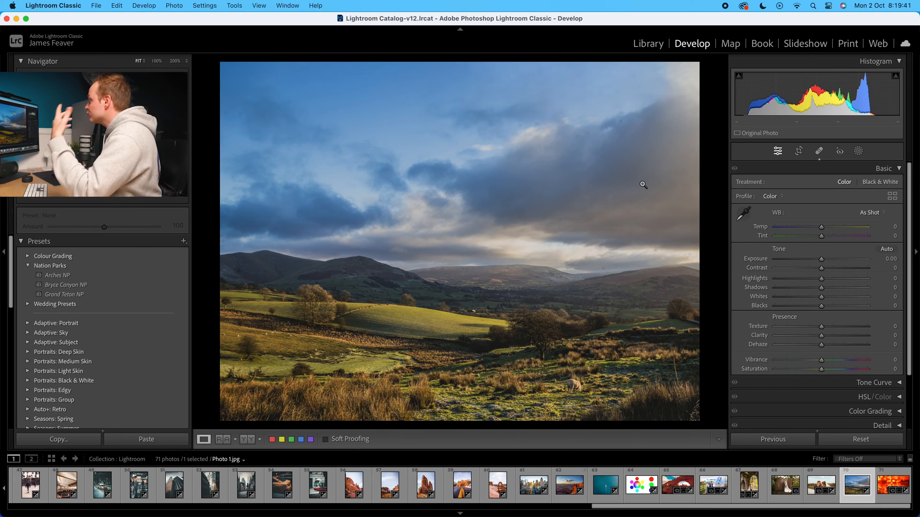
Reopen Spot Removal and toggle Visualize Spots on and off to review the healed pins
left_click(819, 150)
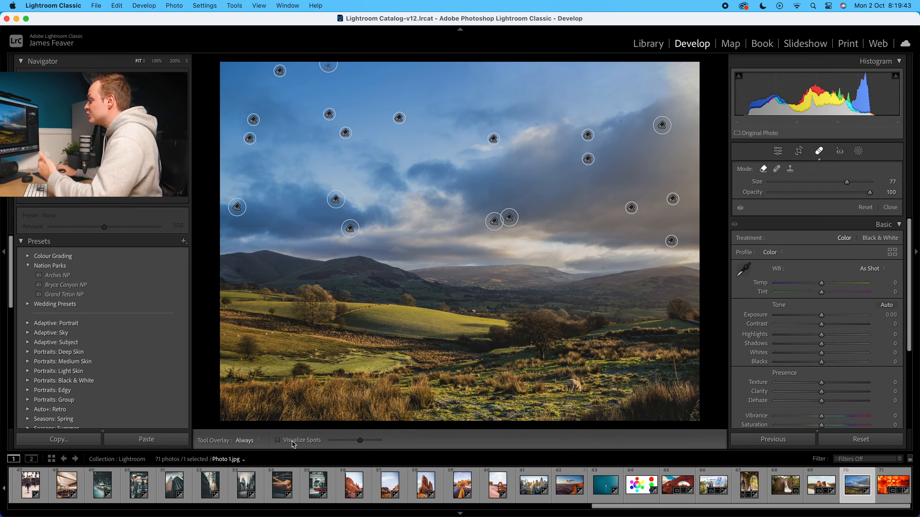
left_click(276, 441)
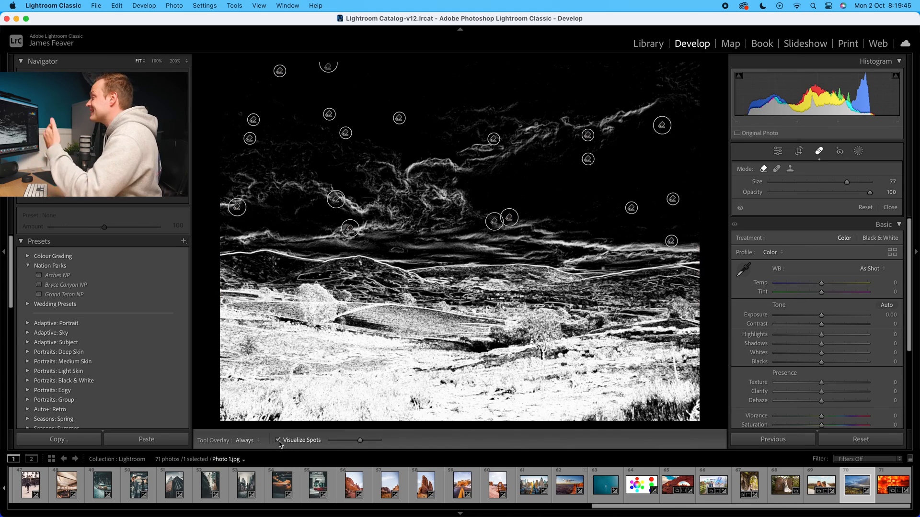
left_click(279, 440)
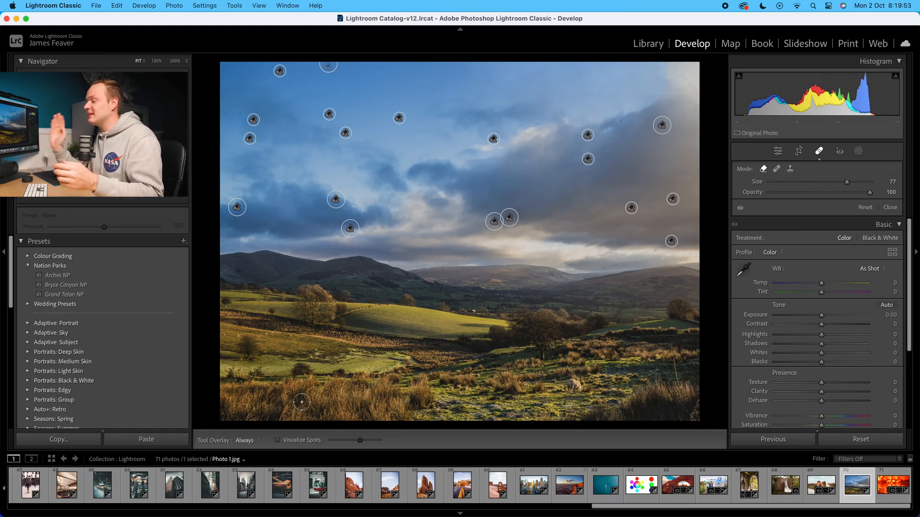